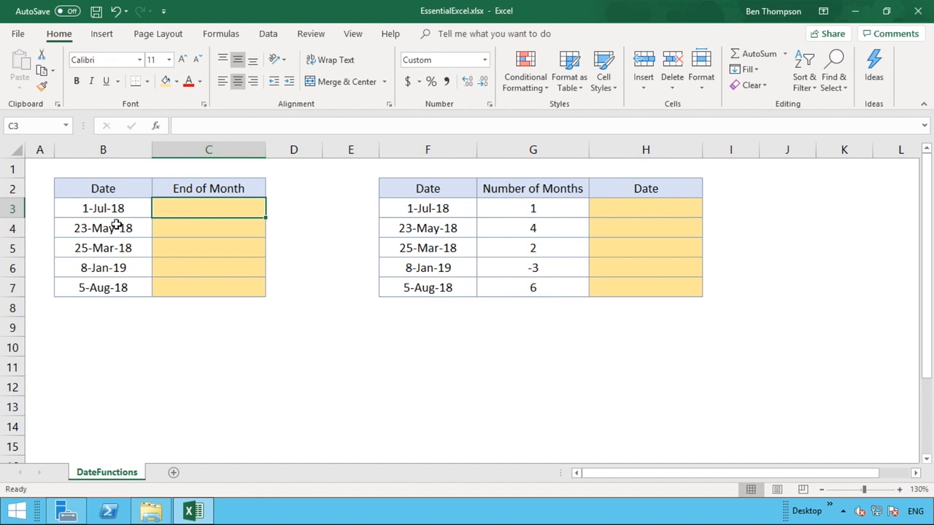
- Review the source dates in B3 and F3 and the month offset in G3
{"action": "left_click", "coordinate": [102, 207]}
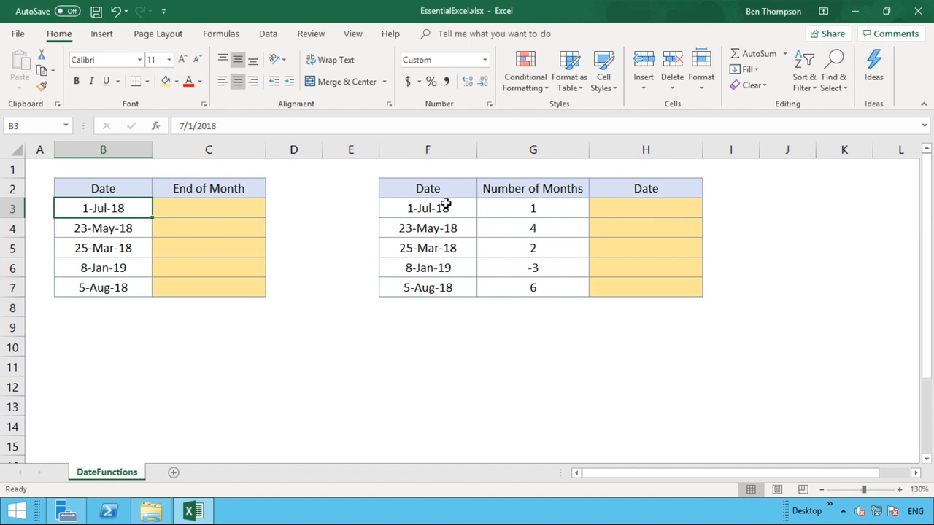
{"action": "left_click", "coordinate": [427, 207]}
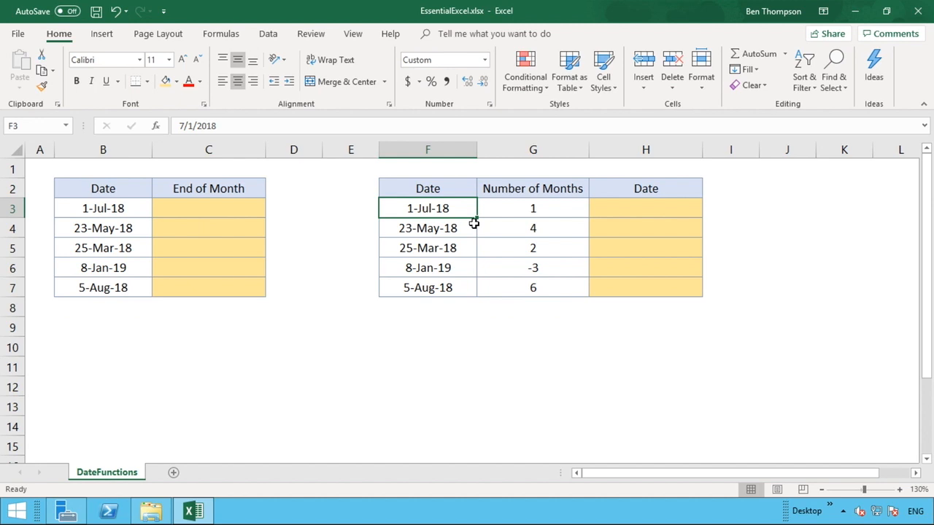
{"action": "mouse_move", "coordinate": [511, 210]}
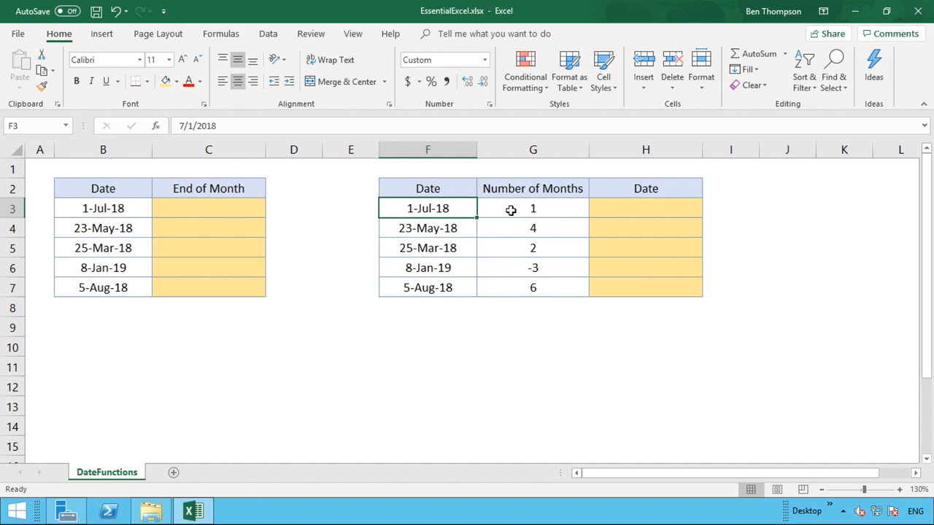
{"action": "left_click", "coordinate": [532, 207]}
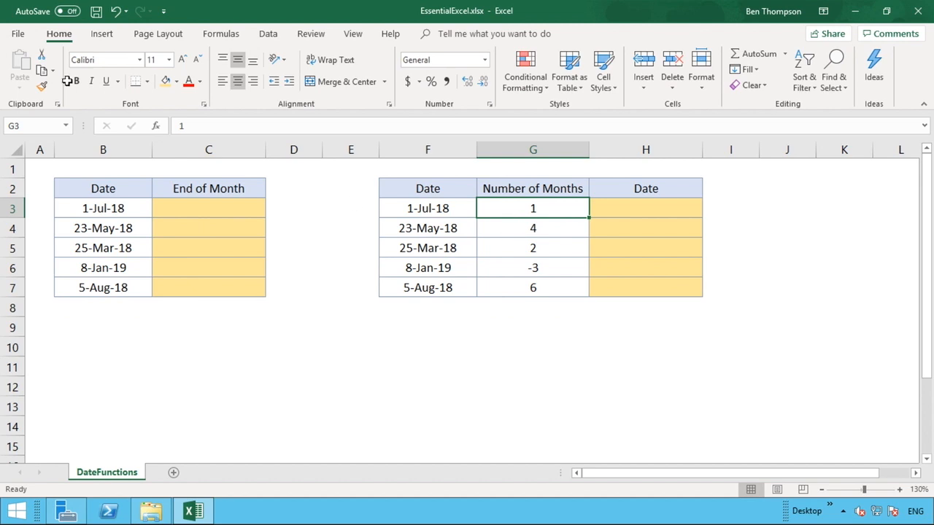
- Enter =EOMONTH(B3,0) in C3 to return 31-Jul-18
{"action": "left_click", "coordinate": [207, 207]}
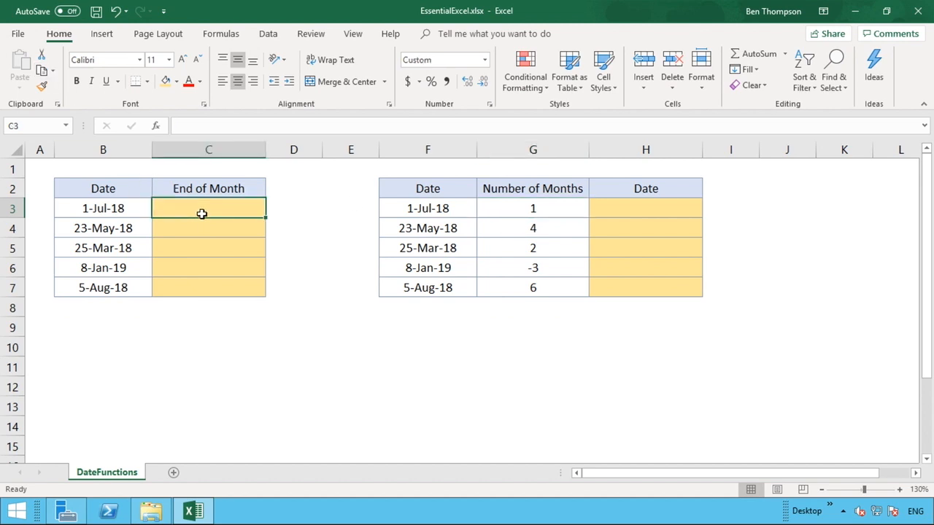
{"action": "type", "text": "="}
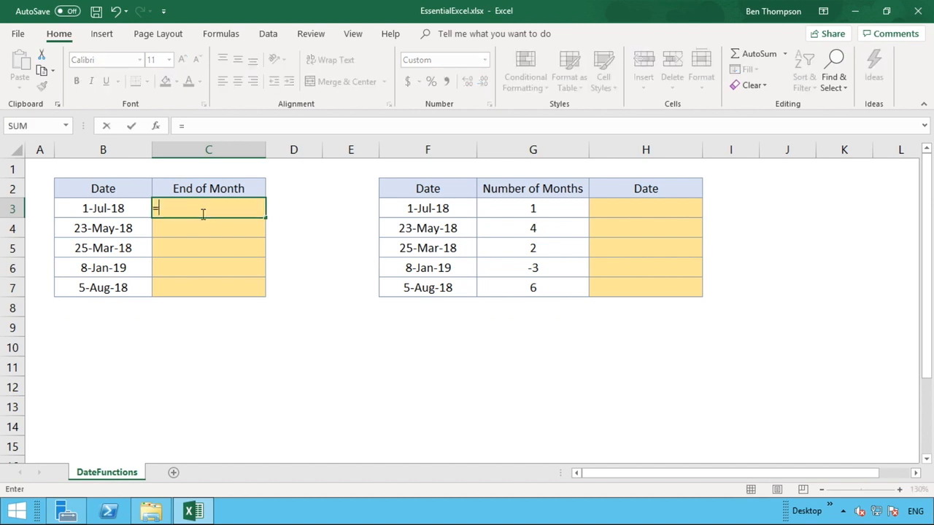
{"action": "type", "text": "EO"}
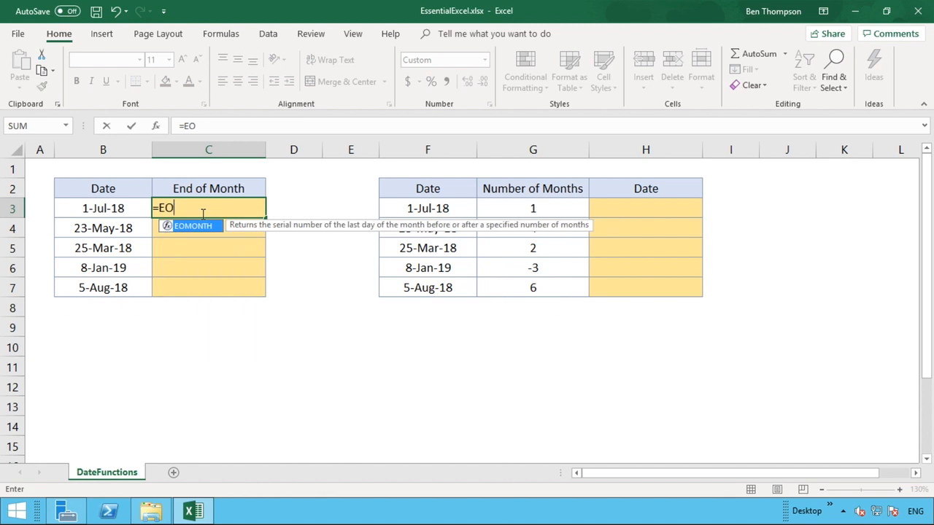
{"action": "type", "text": "MONTH"}
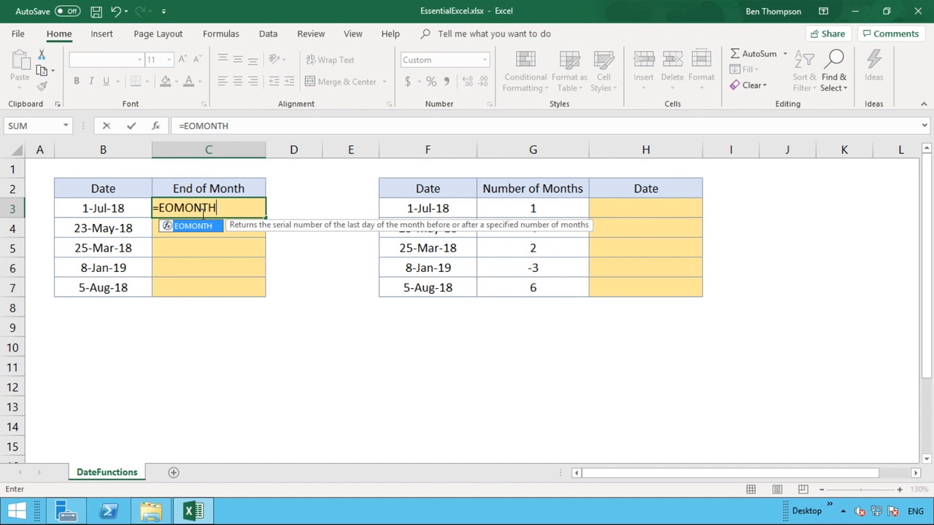
{"action": "type", "text": "("}
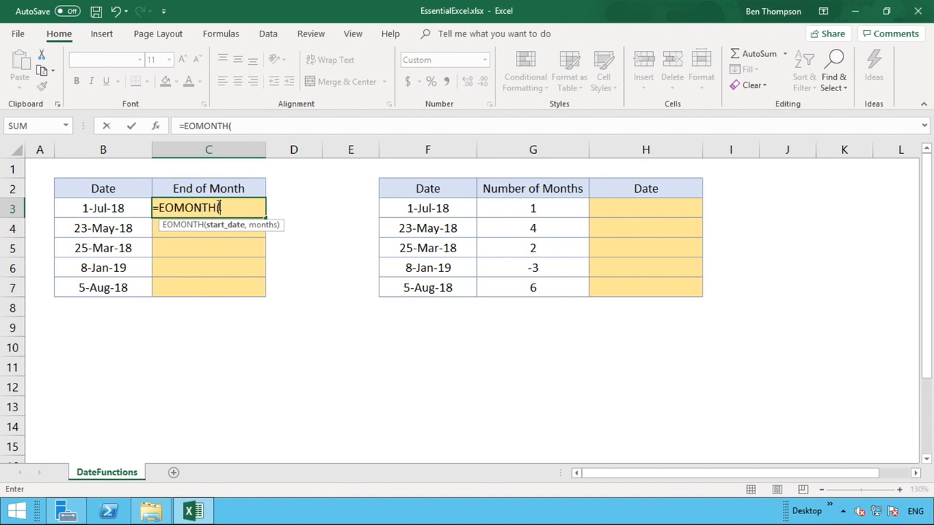
{"action": "left_click", "coordinate": [103, 207]}
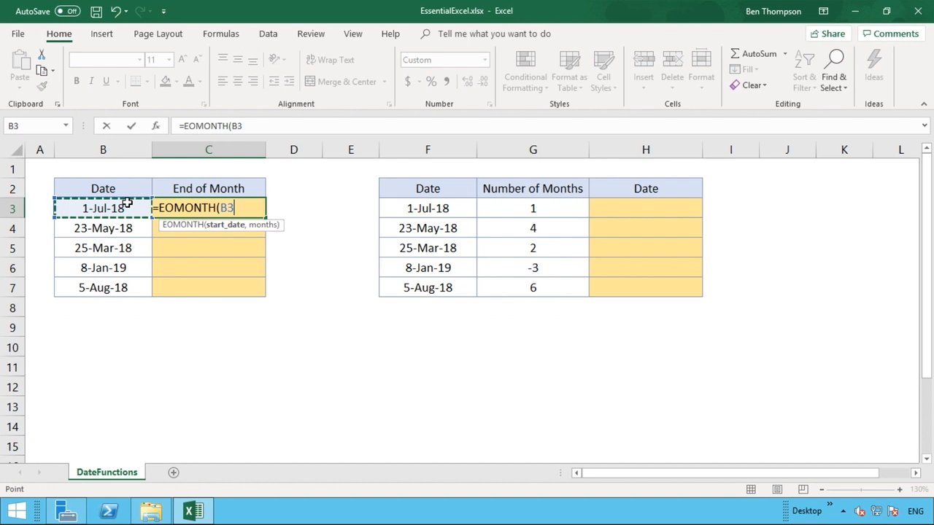
{"action": "type", "text": ","}
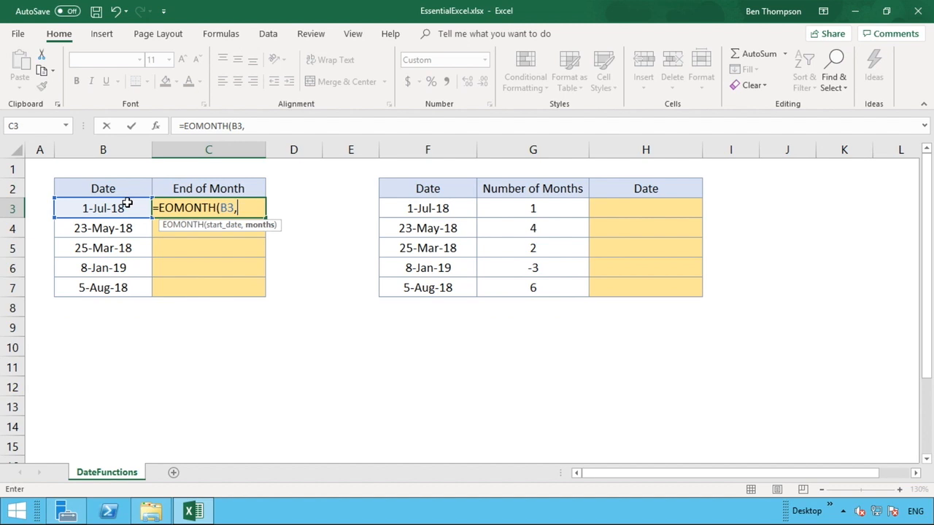
{"action": "type", "text": "0"}
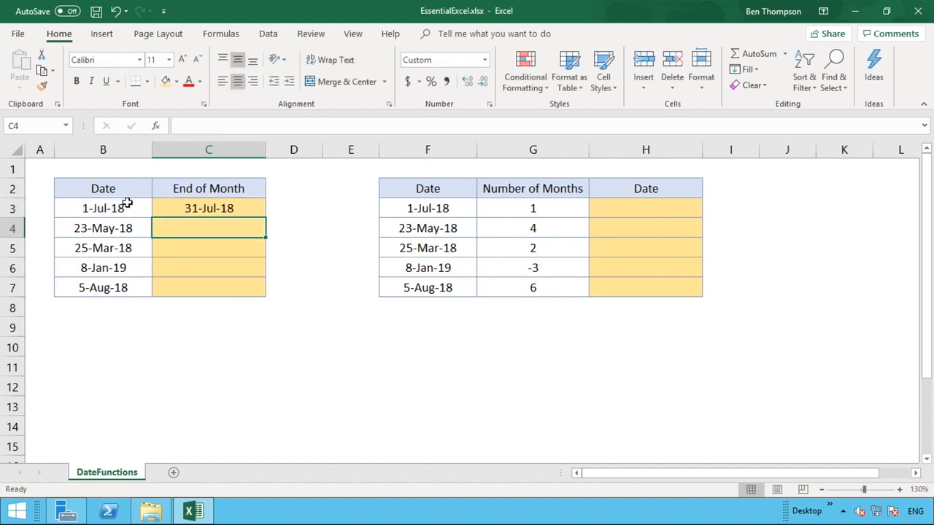
- Fill the EOMONTH formula from C3 down to C7, giving 31-Jul-18 through 31-Aug-18
{"action": "left_click", "coordinate": [209, 207]}
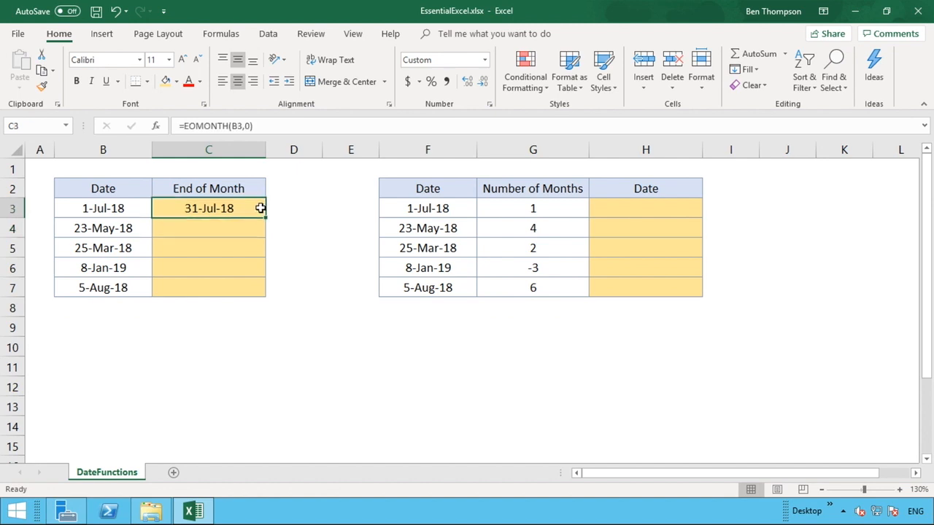
{"action": "left_click_drag", "start_coordinate": [260, 208], "coordinate": [260, 254]}
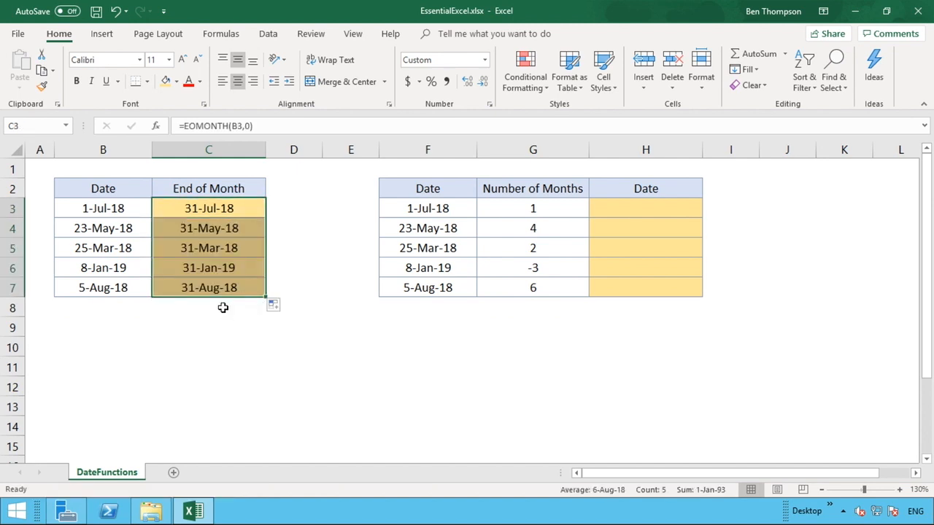
{"action": "left_click", "coordinate": [208, 306]}
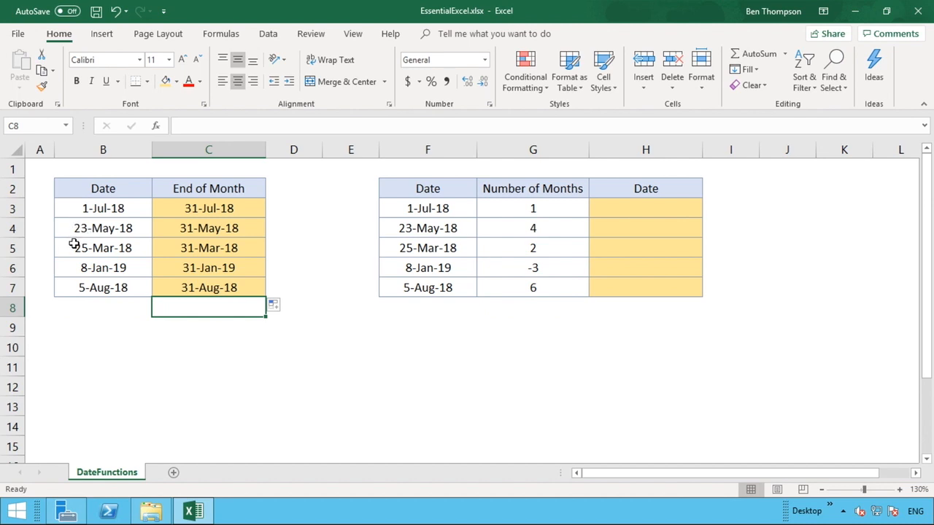
{"action": "mouse_move", "coordinate": [76, 262]}
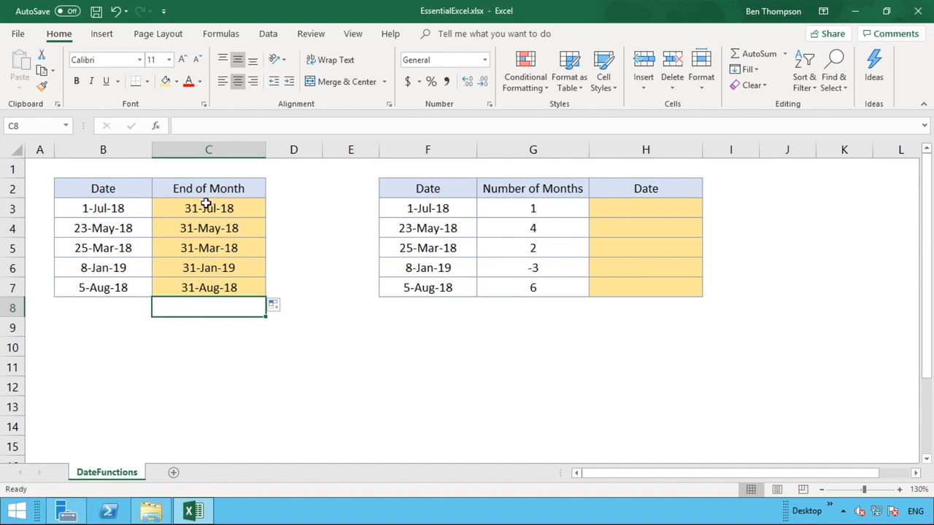
{"action": "mouse_move", "coordinate": [196, 248]}
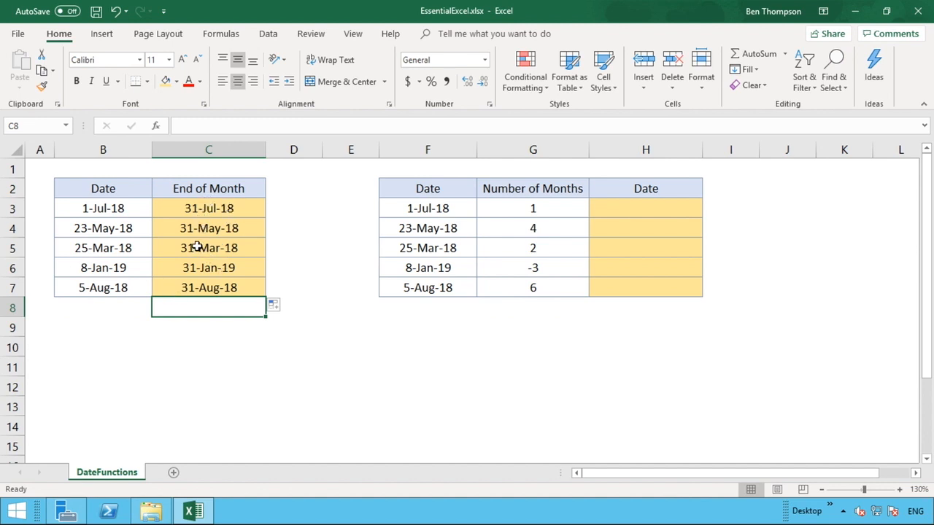
{"action": "mouse_move", "coordinate": [300, 277]}
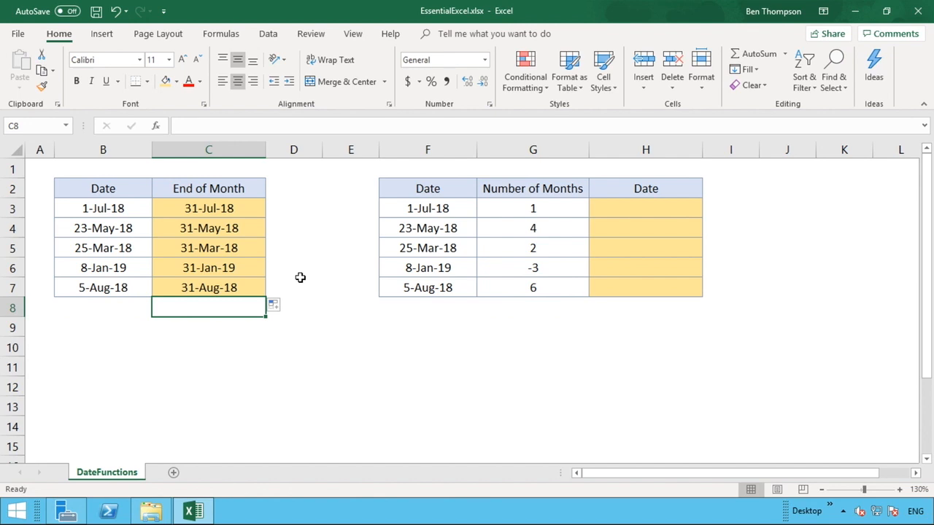
- Try a different months offset in the C3 EOMONTH formula and check it against B3
{"action": "left_click", "coordinate": [208, 207]}
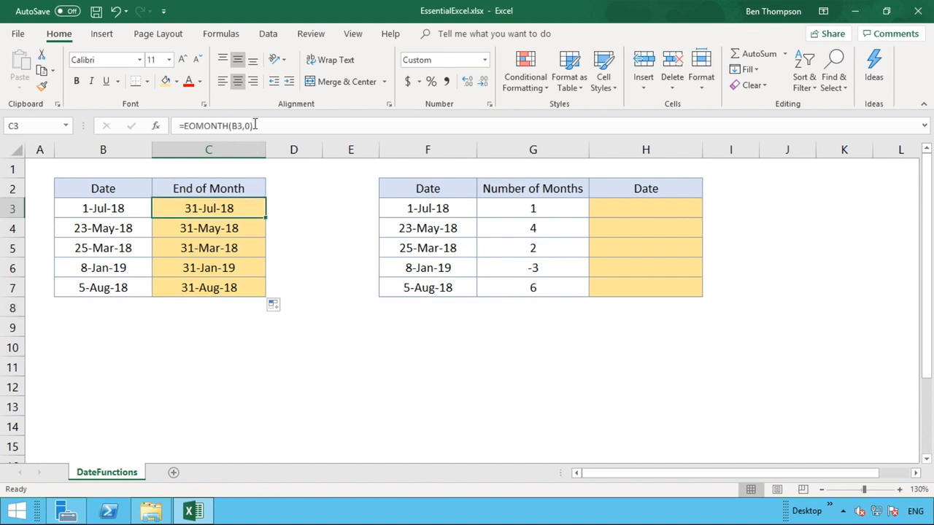
{"action": "double_click", "coordinate": [208, 207]}
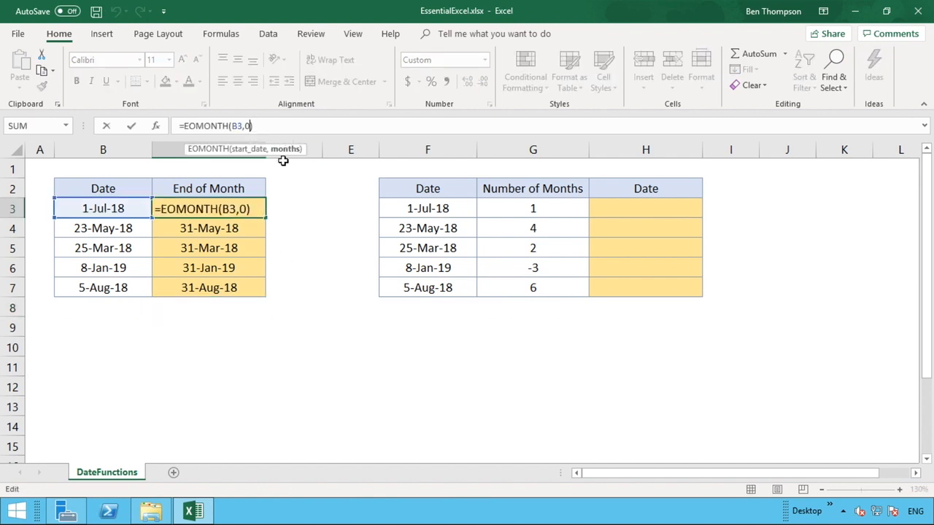
{"action": "type", "text": "2"}
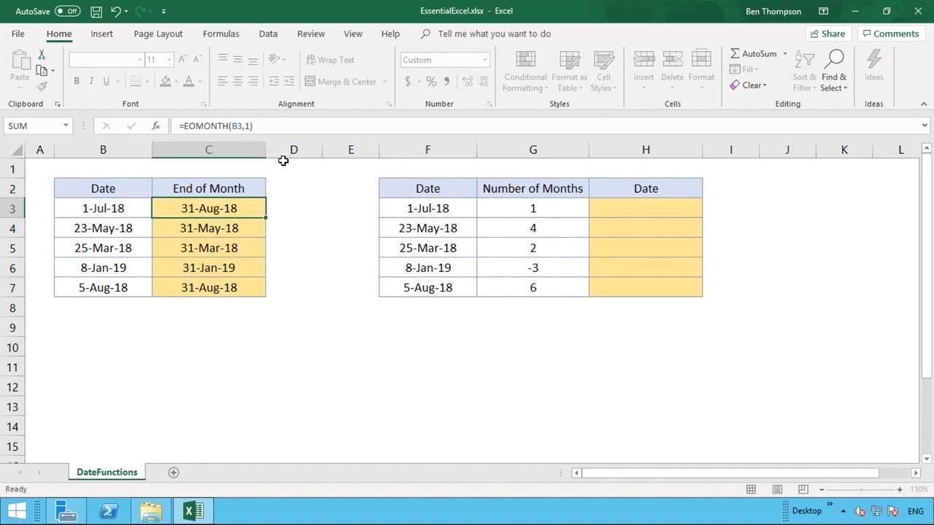
{"action": "left_click", "coordinate": [209, 228]}
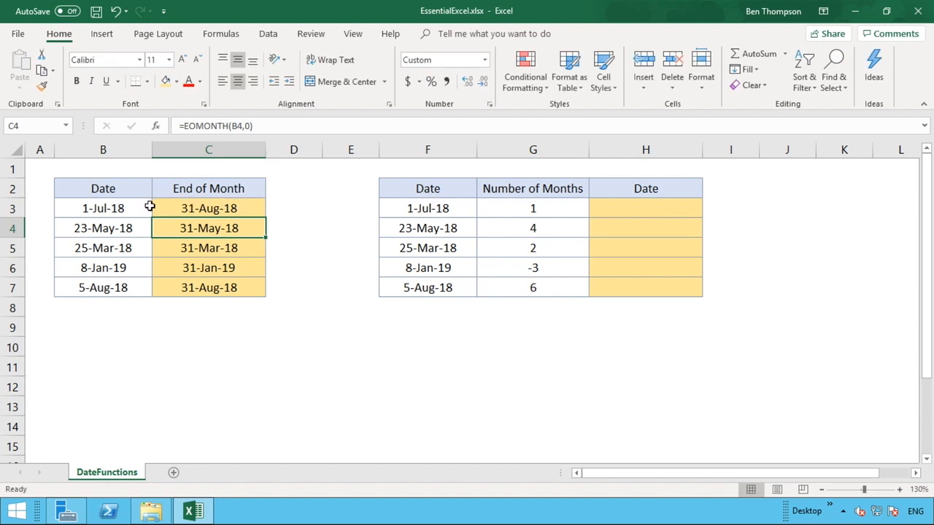
{"action": "left_click", "coordinate": [102, 207]}
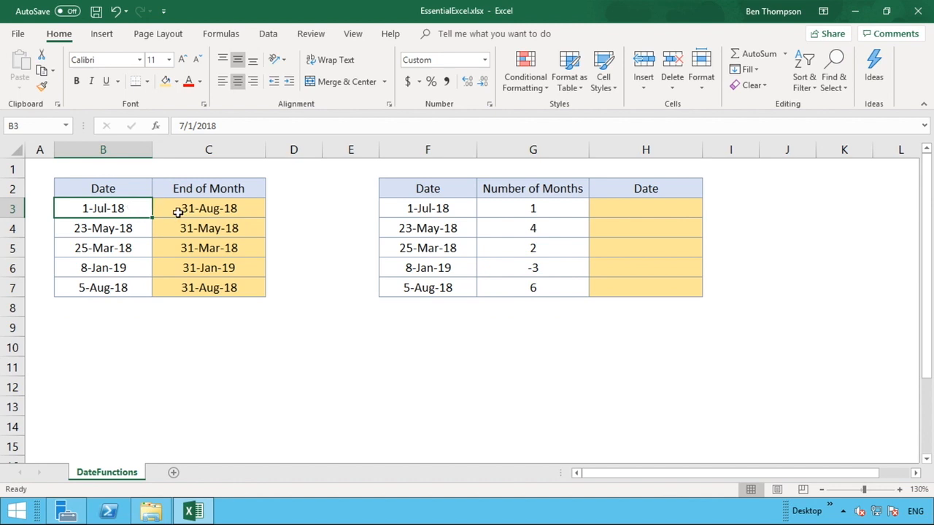
- Change C3 to =EOMONTH(B3,-1) so the column shows previous month ends, 30-Jun-18 onward
{"action": "left_click", "coordinate": [208, 207]}
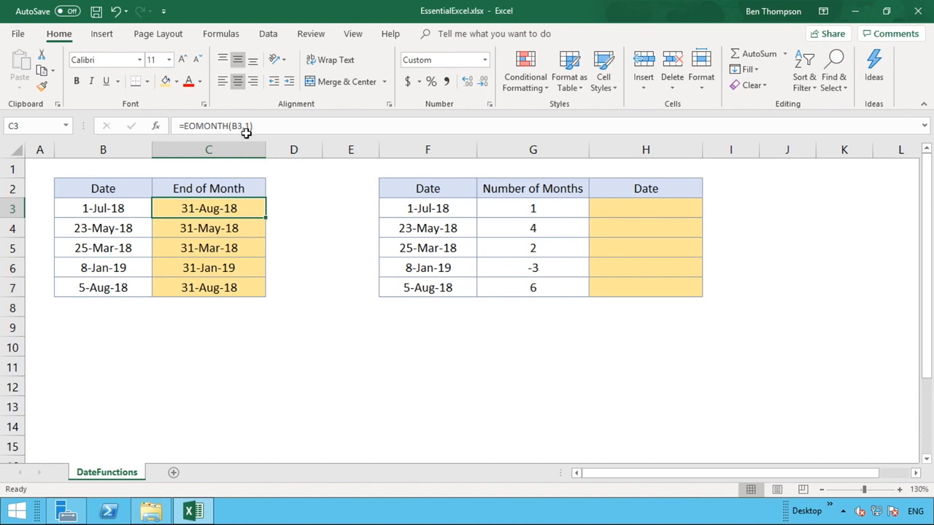
{"action": "double_click", "coordinate": [209, 207]}
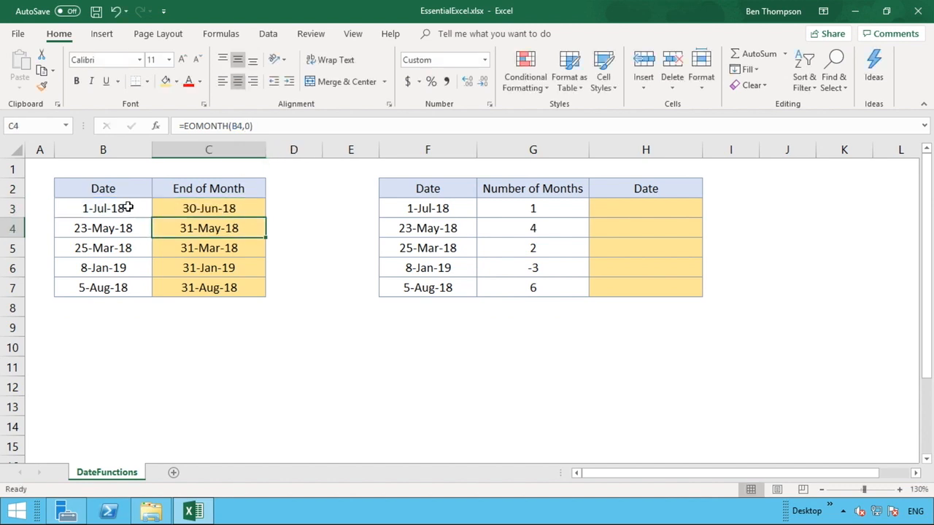
{"action": "left_click", "coordinate": [209, 207]}
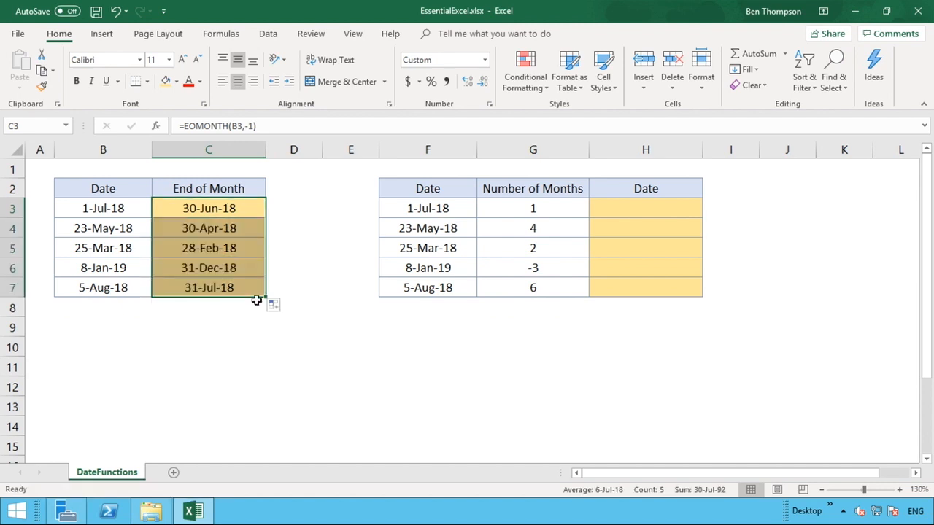
- Edit the months argument of the C5 EOMONTH formula so 25-Mar-18 returns 31-Mar-18
{"action": "left_click", "coordinate": [209, 307]}
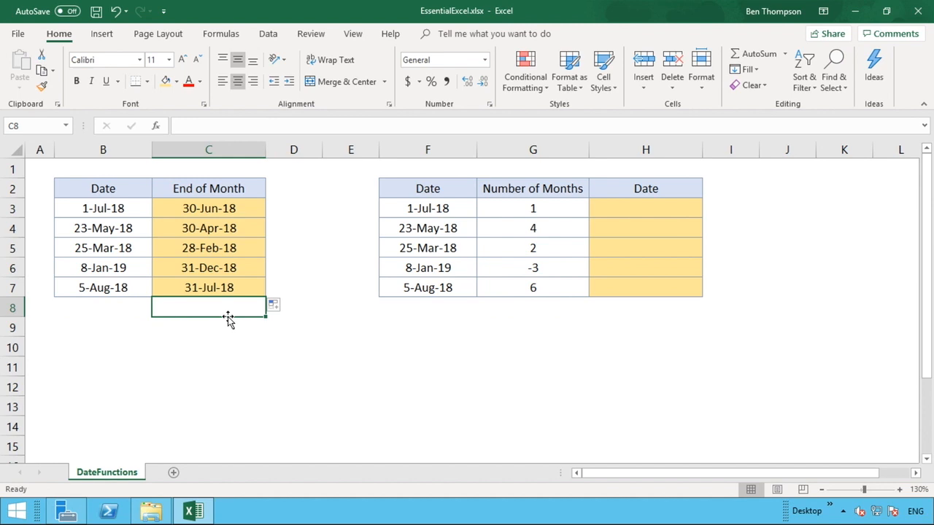
{"action": "mouse_move", "coordinate": [205, 240]}
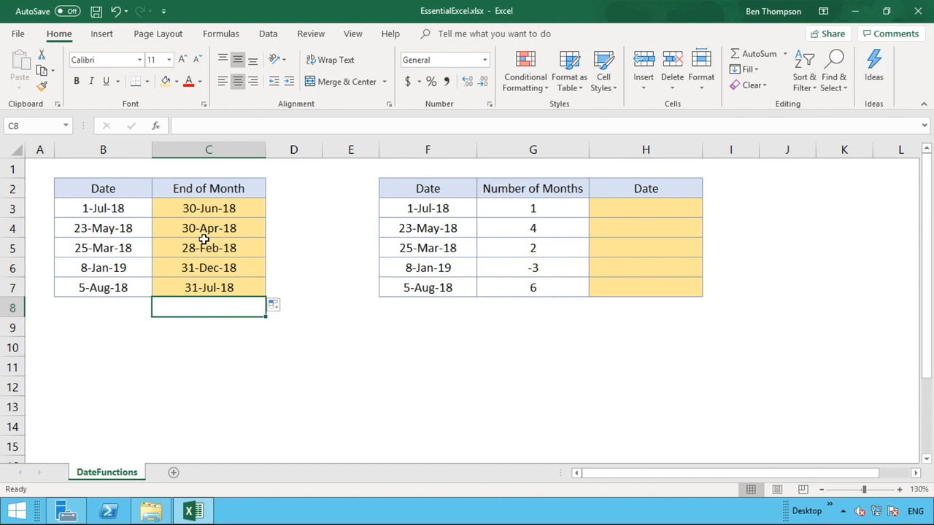
{"action": "left_click", "coordinate": [209, 248]}
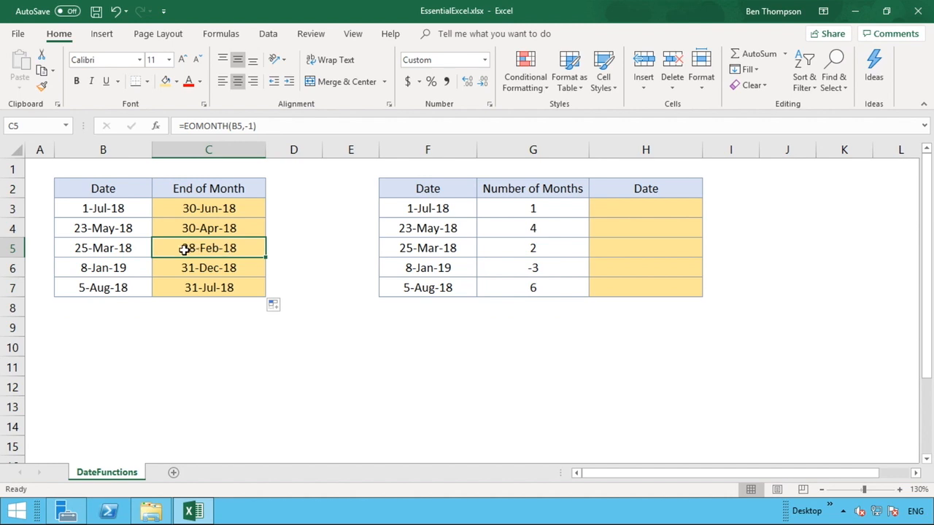
{"action": "mouse_move", "coordinate": [169, 248]}
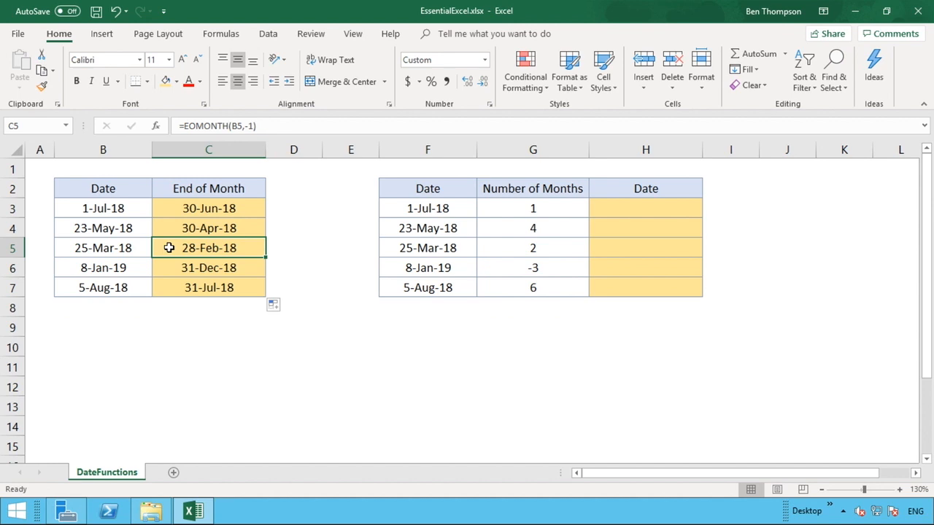
{"action": "double_click", "coordinate": [209, 249]}
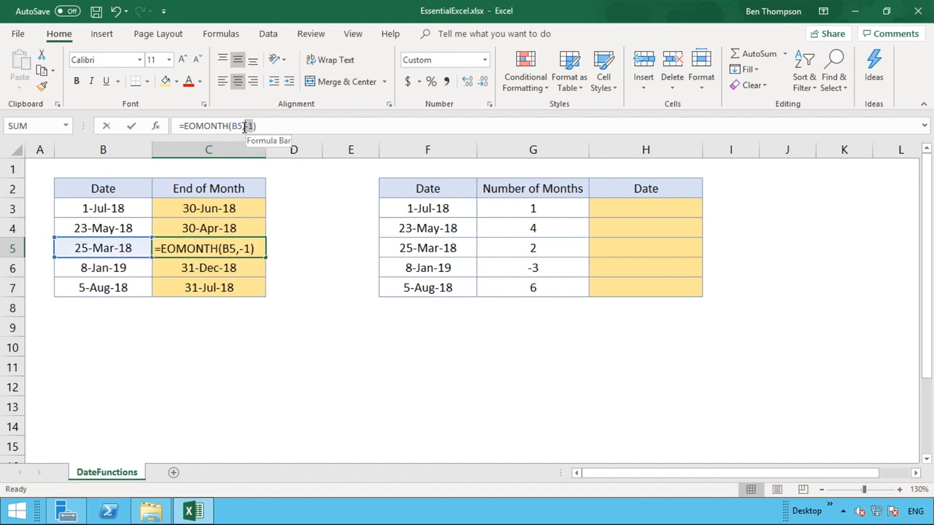
{"action": "left_click", "coordinate": [245, 125]}
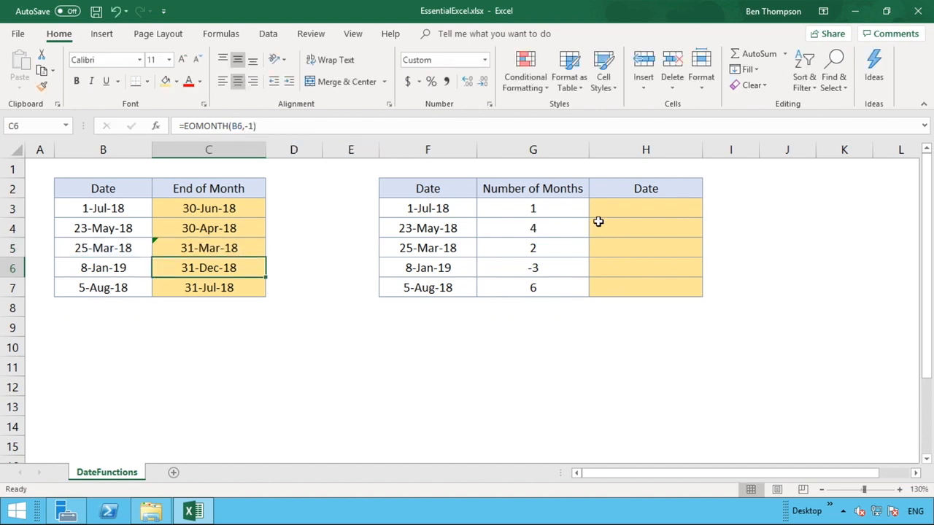
{"action": "left_click", "coordinate": [533, 149]}
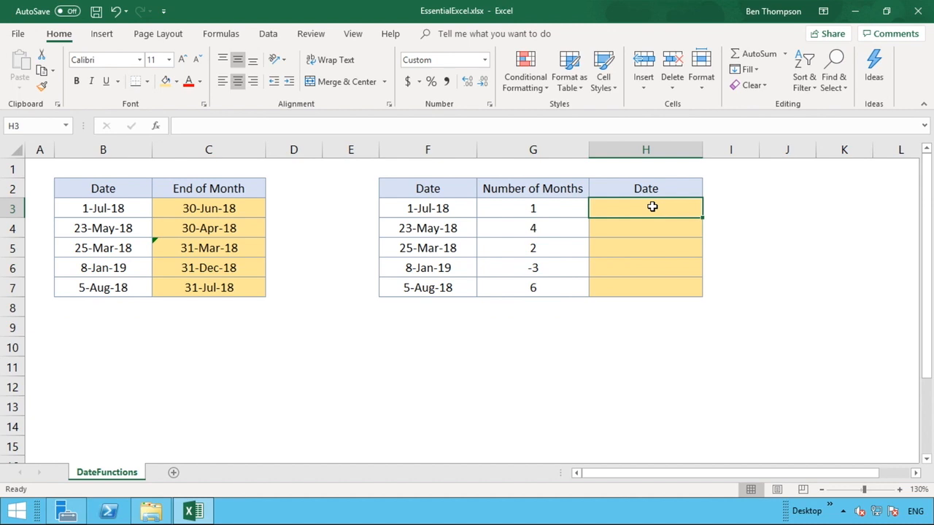
- Enter =EDATE(F3,G3) in H3 to return 1-Aug-18
{"action": "type", "text": "="}
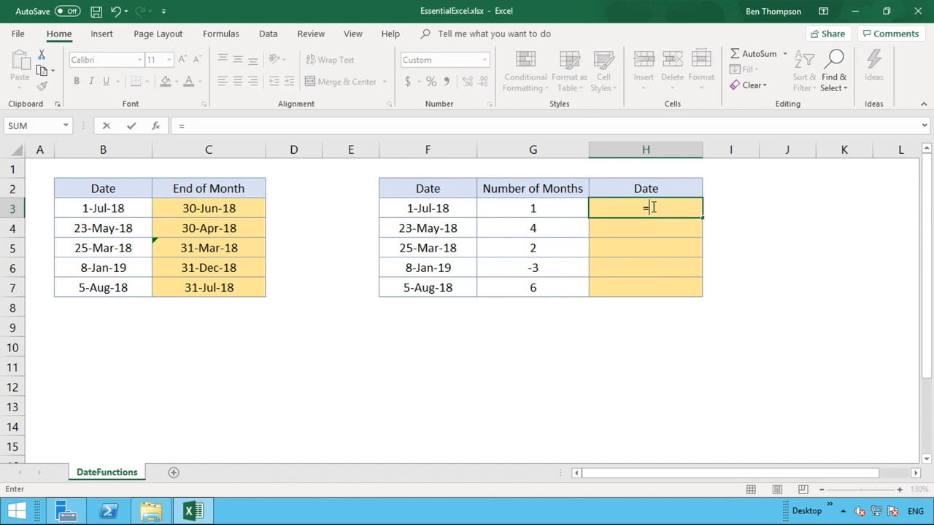
{"action": "type", "text": "E"}
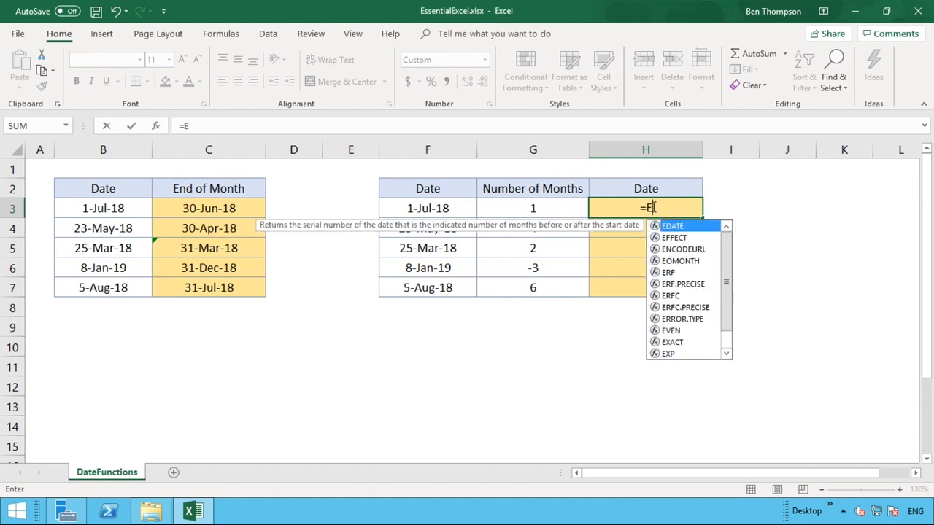
{"action": "type", "text": "DATE"}
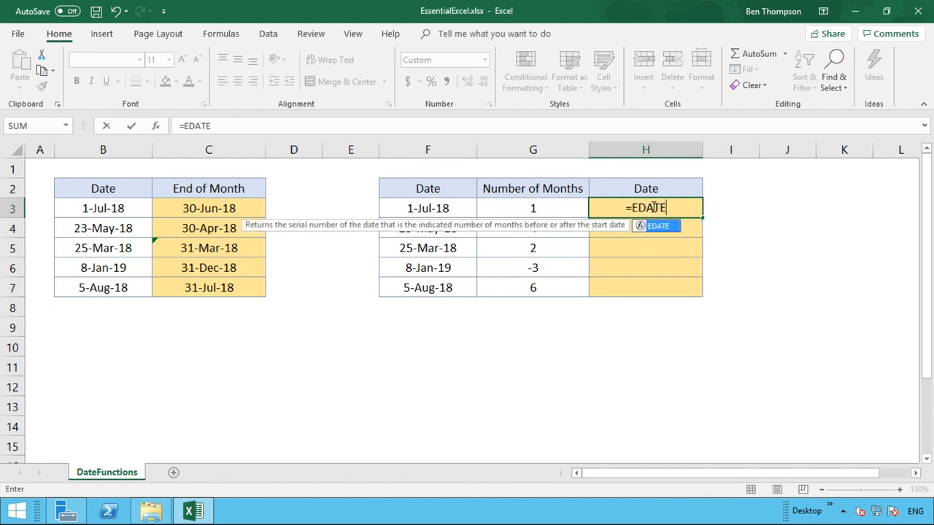
{"action": "type", "text": "("}
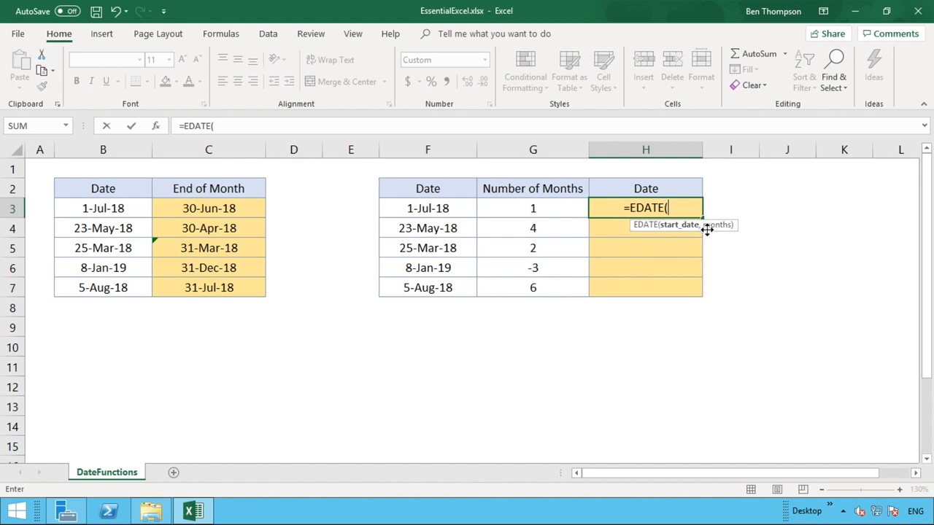
{"action": "mouse_move", "coordinate": [727, 226]}
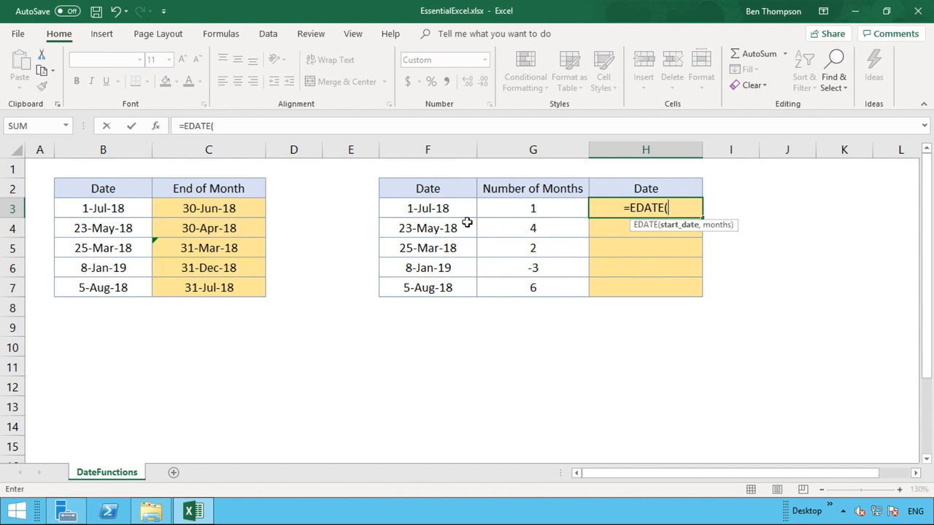
{"action": "left_click", "coordinate": [427, 207]}
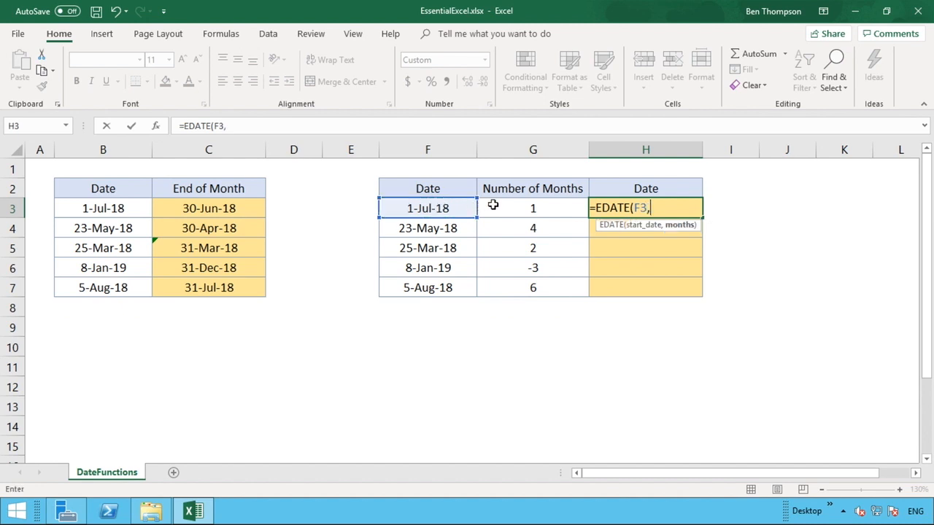
{"action": "left_click", "coordinate": [532, 207]}
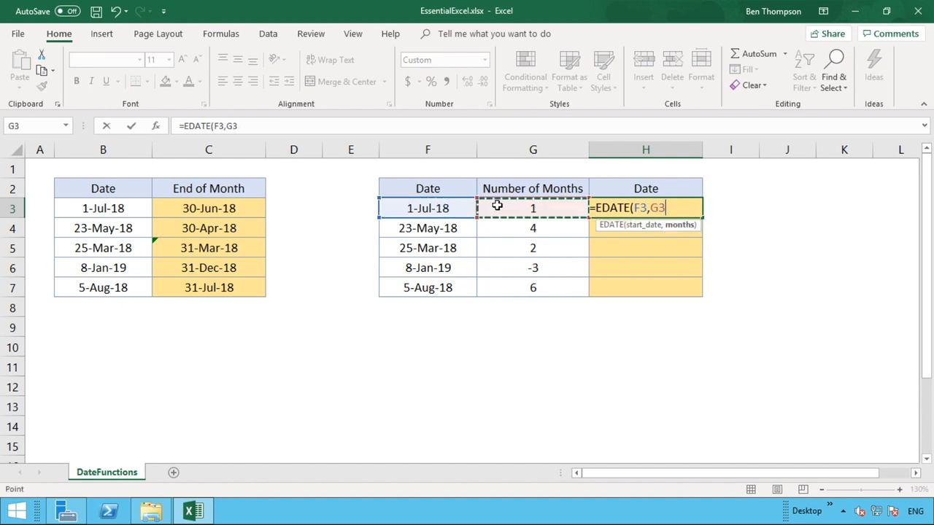
{"action": "mouse_move", "coordinate": [496, 444]}
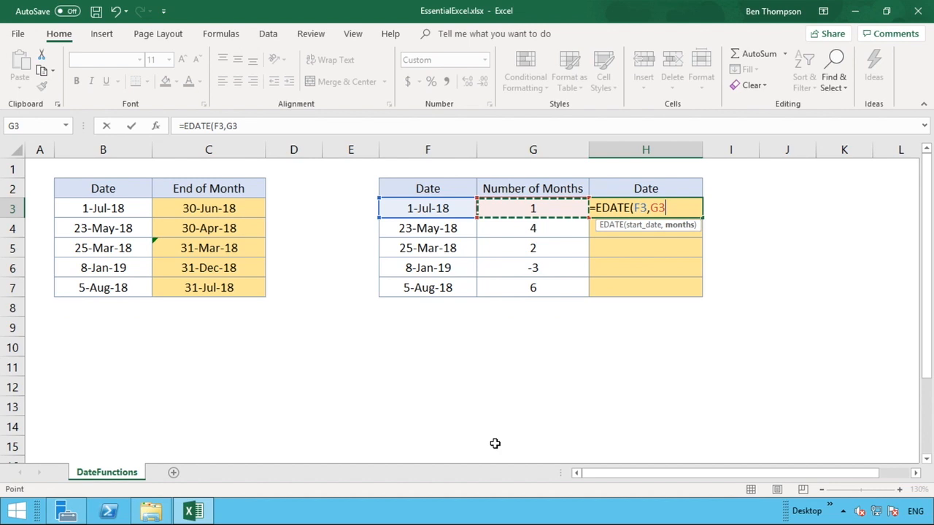
{"action": "type", "text": ")"}
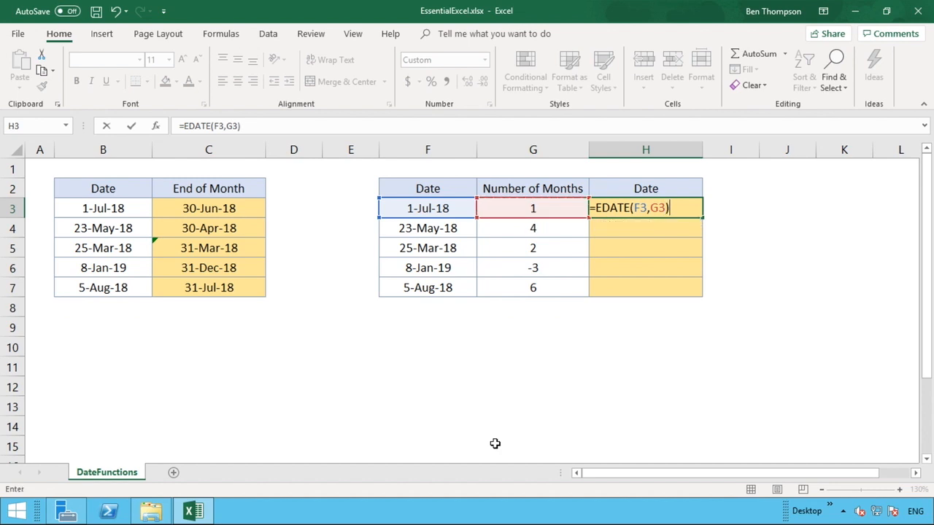
{"action": "key", "text": "enter"}
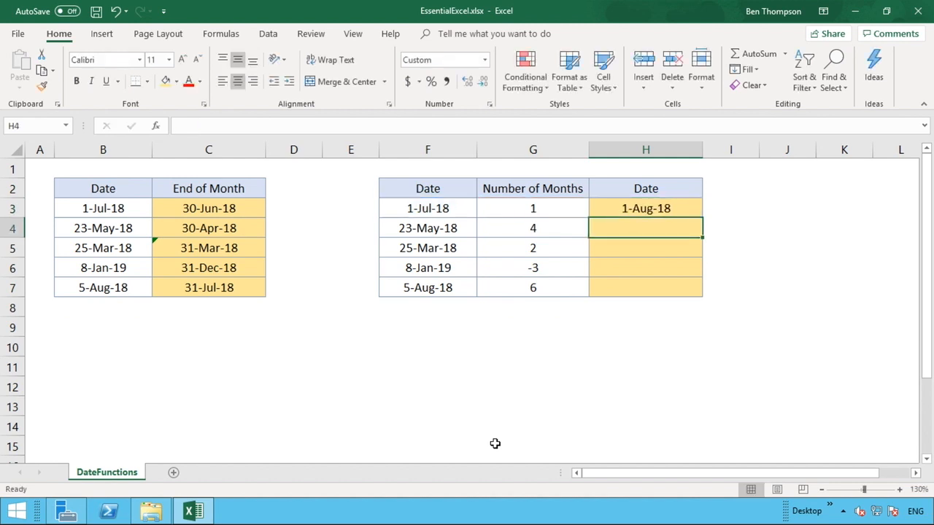
{"action": "mouse_move", "coordinate": [663, 216]}
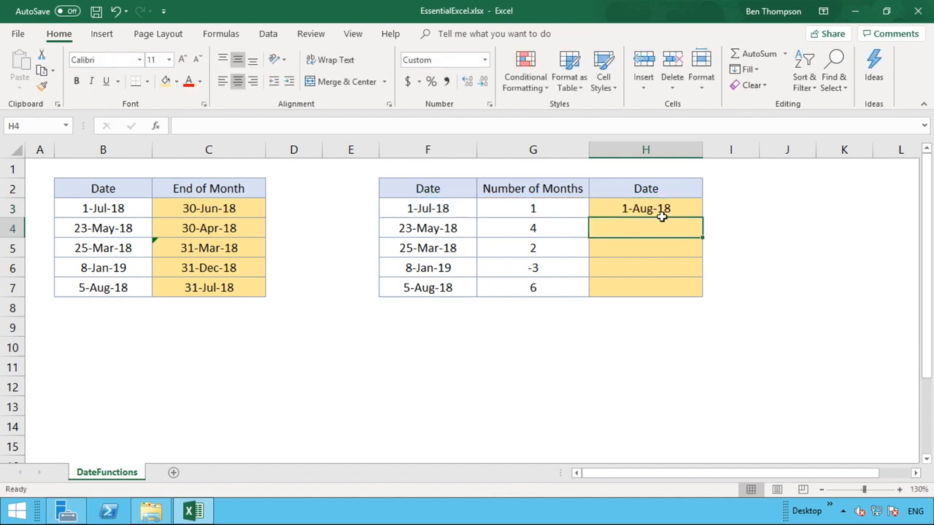
- Fill the EDATE formula from H3 down to H7, ending with 5-Feb-19
{"action": "left_click", "coordinate": [645, 207]}
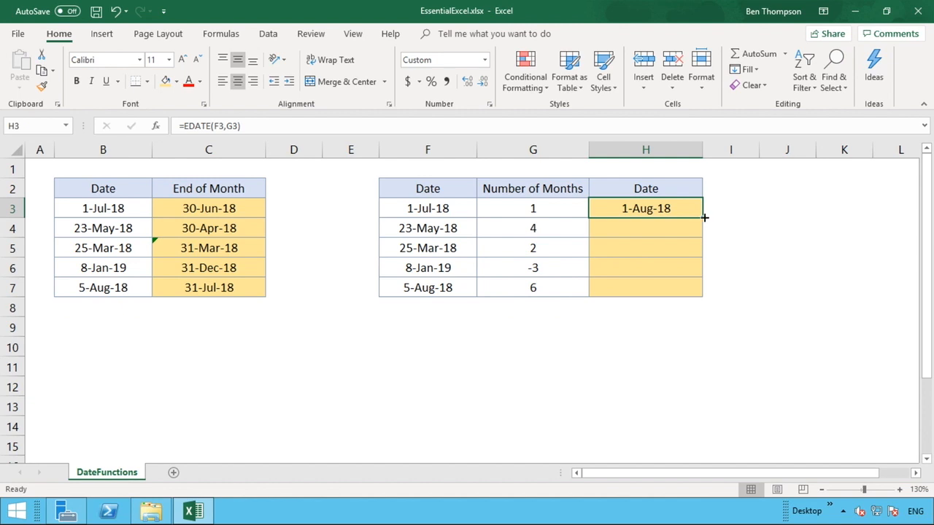
{"action": "left_click_drag", "start_coordinate": [704, 218], "coordinate": [704, 295]}
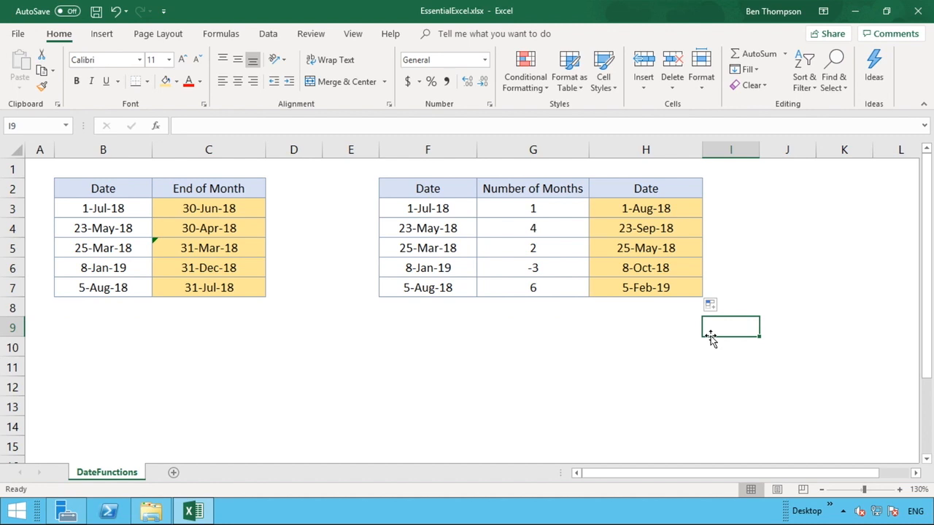
{"action": "mouse_move", "coordinate": [467, 228]}
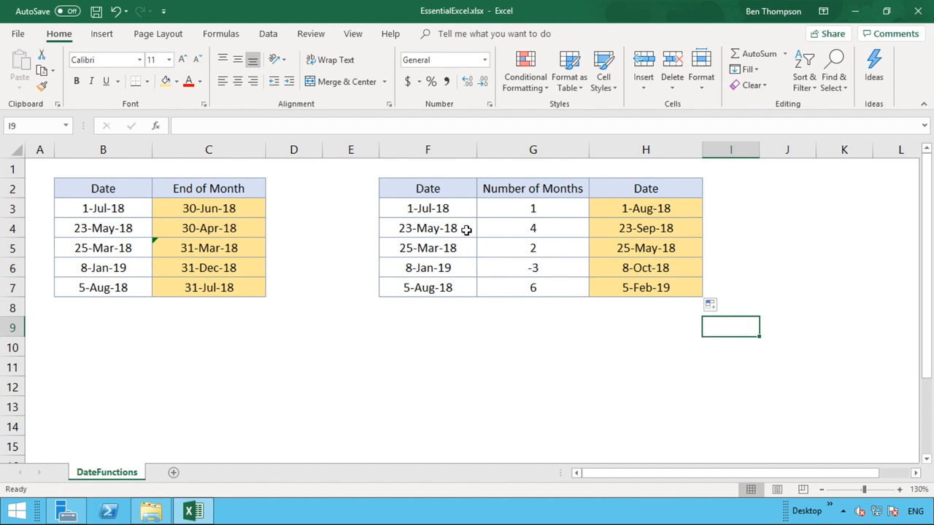
{"action": "left_click", "coordinate": [427, 228]}
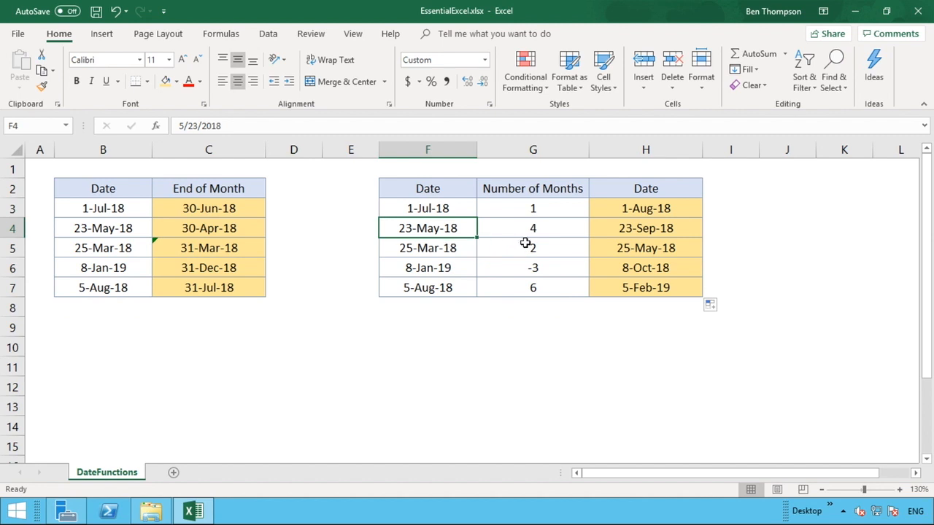
{"action": "mouse_move", "coordinate": [688, 233]}
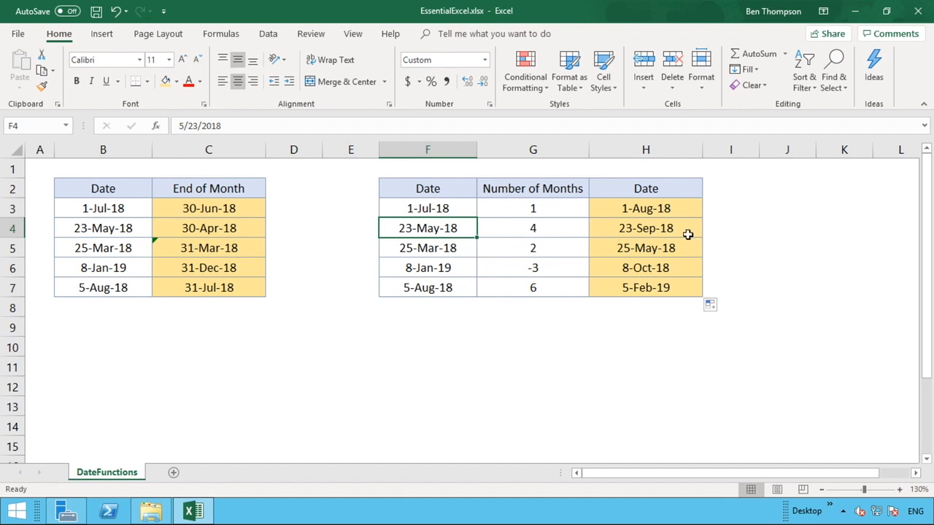
{"action": "mouse_move", "coordinate": [438, 228]}
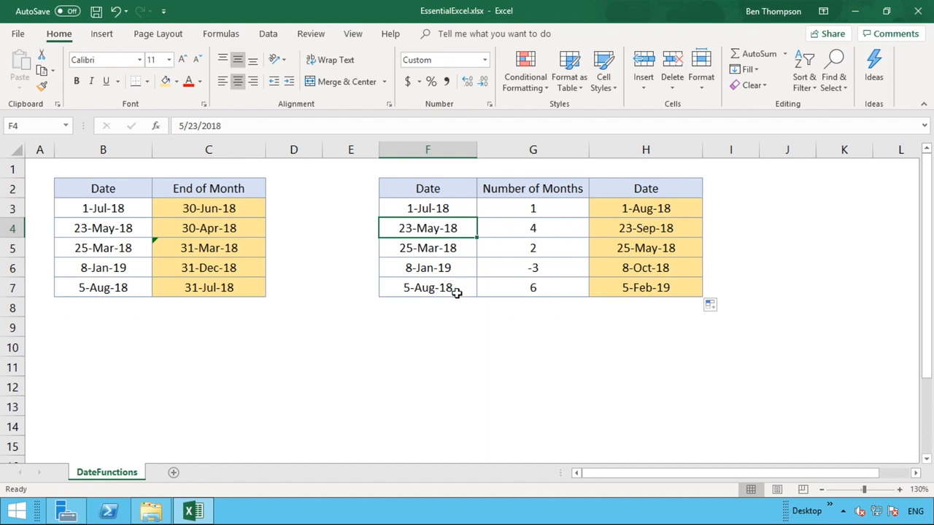
{"action": "left_click", "coordinate": [428, 286]}
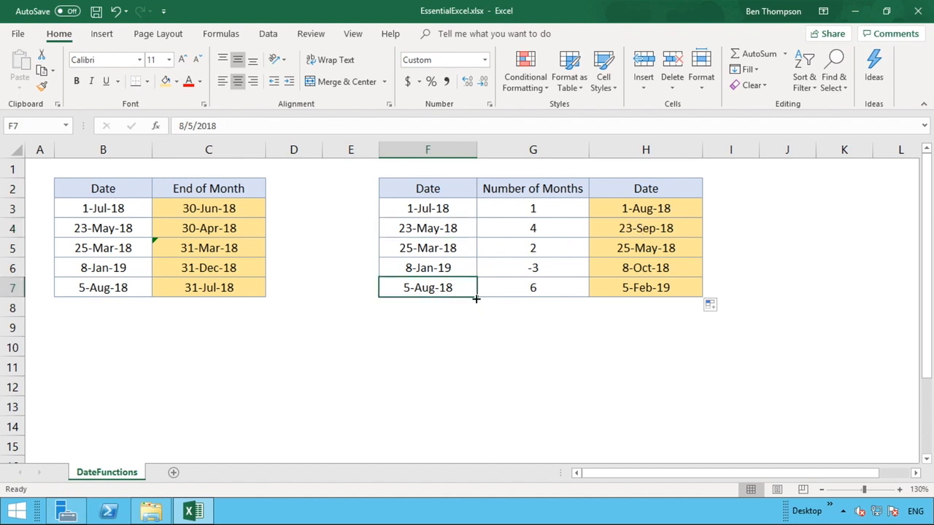
{"action": "mouse_move", "coordinate": [466, 294]}
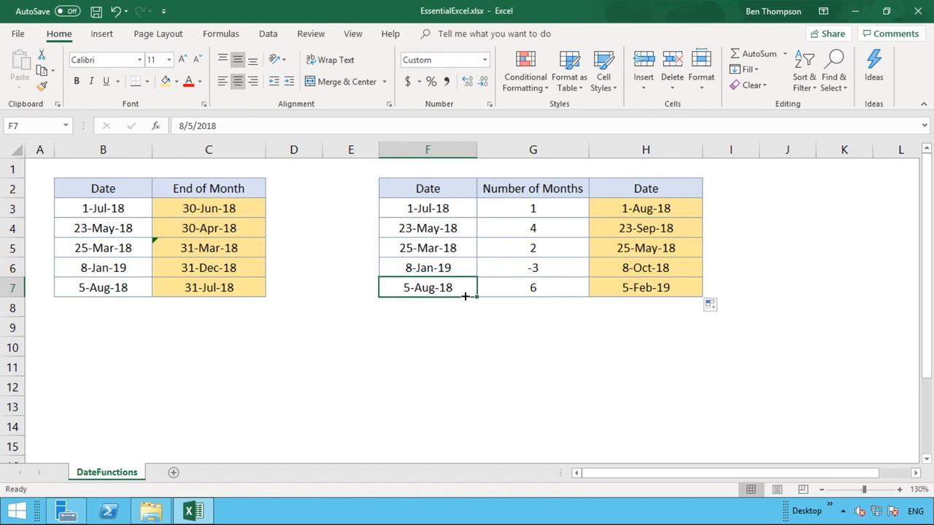
{"action": "mouse_move", "coordinate": [594, 295]}
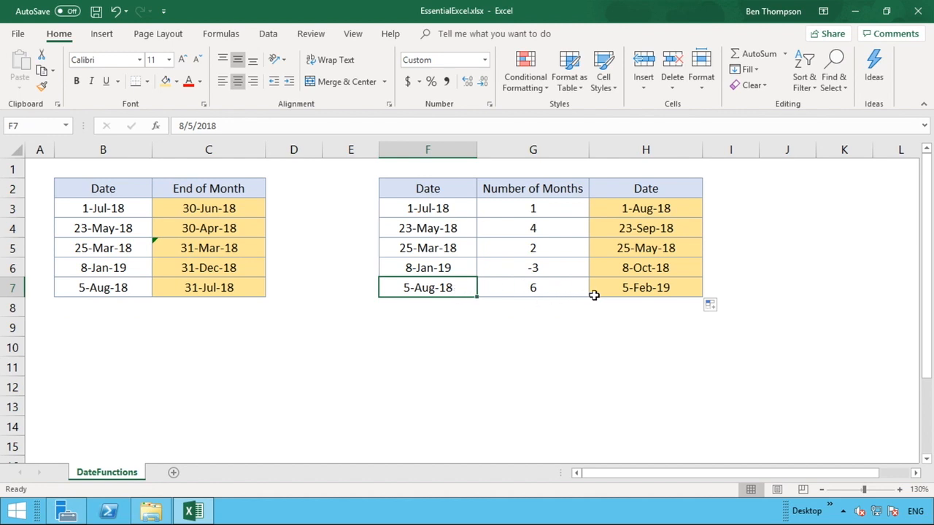
{"action": "mouse_move", "coordinate": [578, 285]}
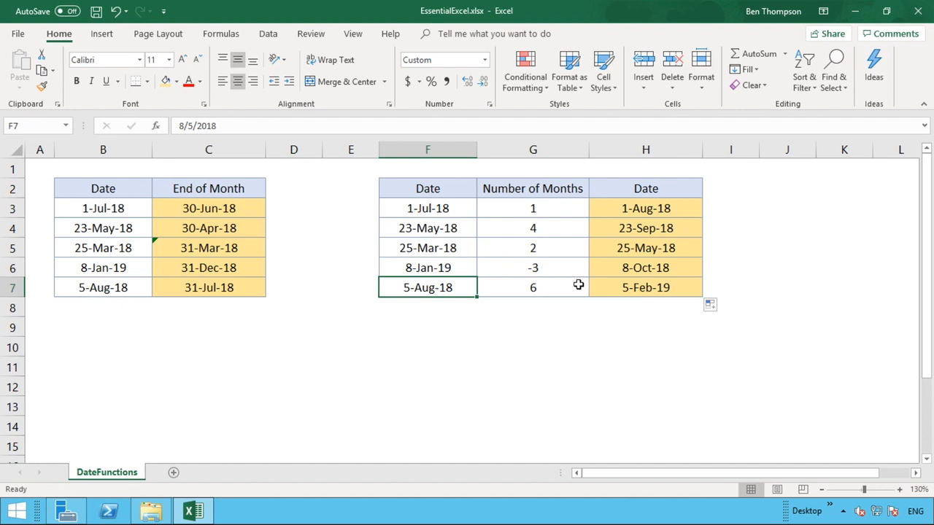
{"action": "mouse_move", "coordinate": [625, 299]}
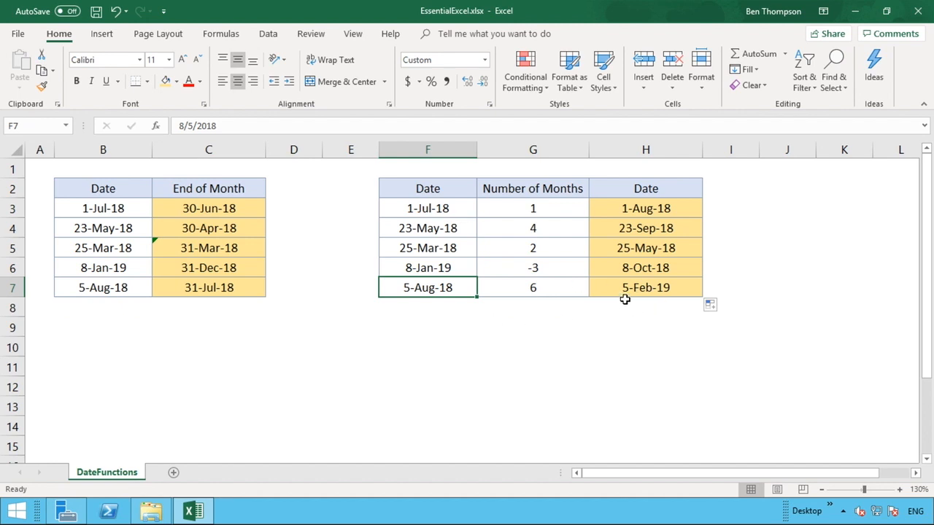
{"action": "mouse_move", "coordinate": [510, 292]}
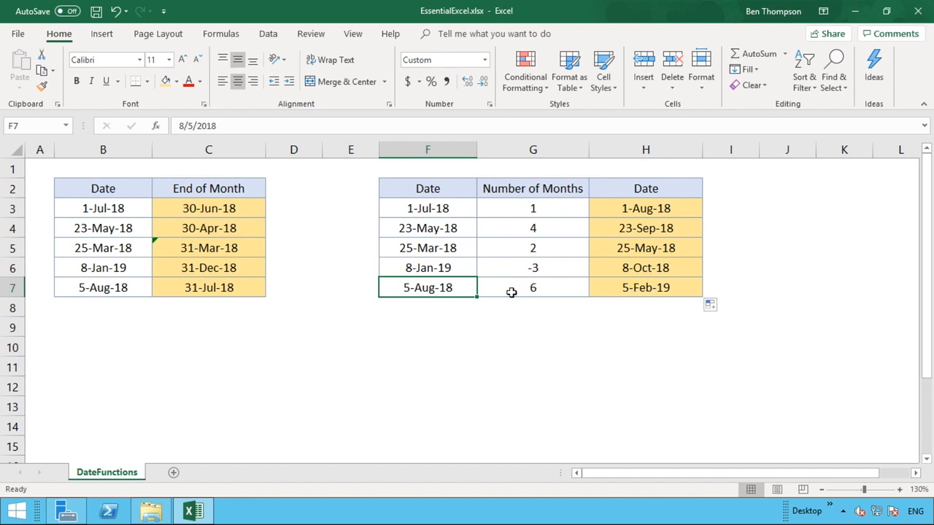
{"action": "mouse_move", "coordinate": [452, 309]}
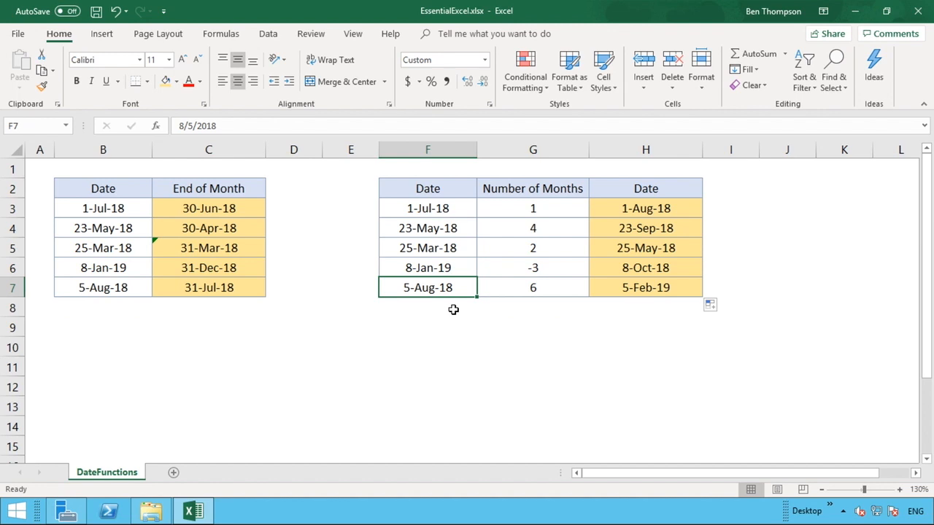
{"action": "mouse_move", "coordinate": [546, 286]}
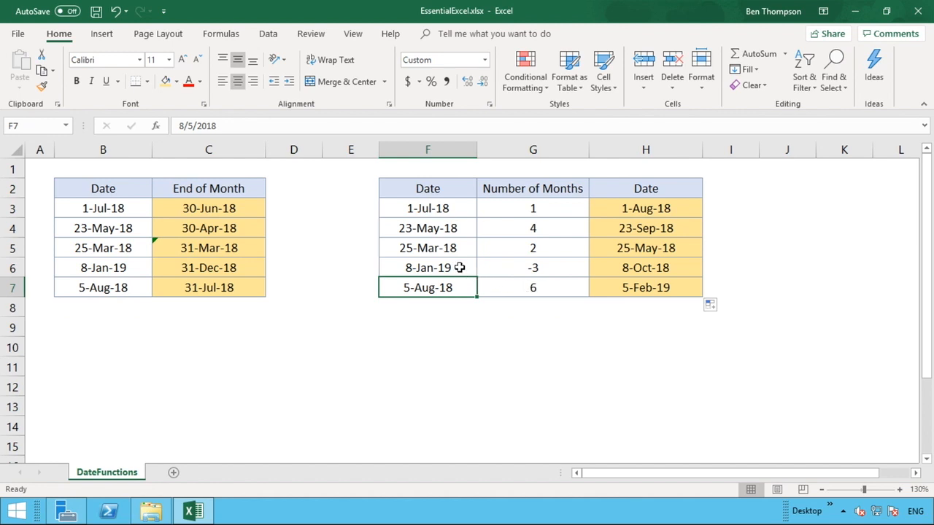
{"action": "left_click", "coordinate": [428, 267]}
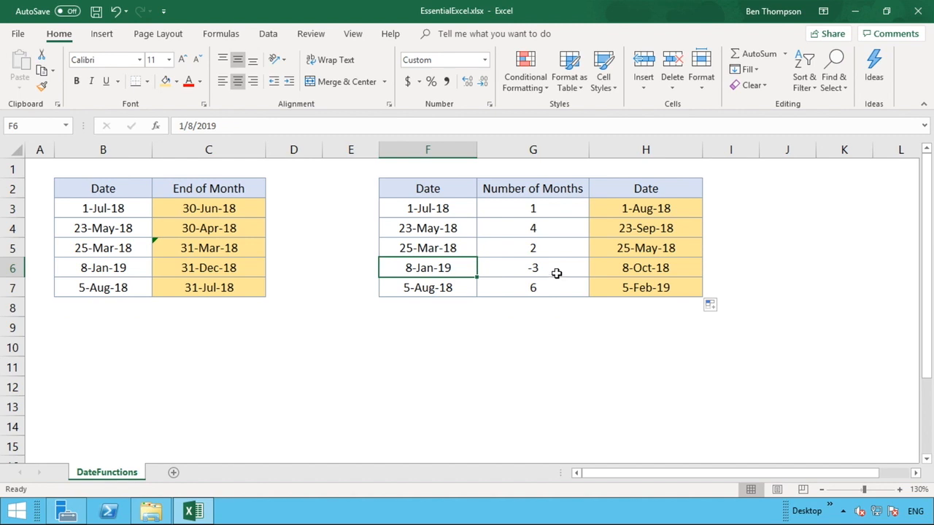
{"action": "left_click", "coordinate": [645, 267]}
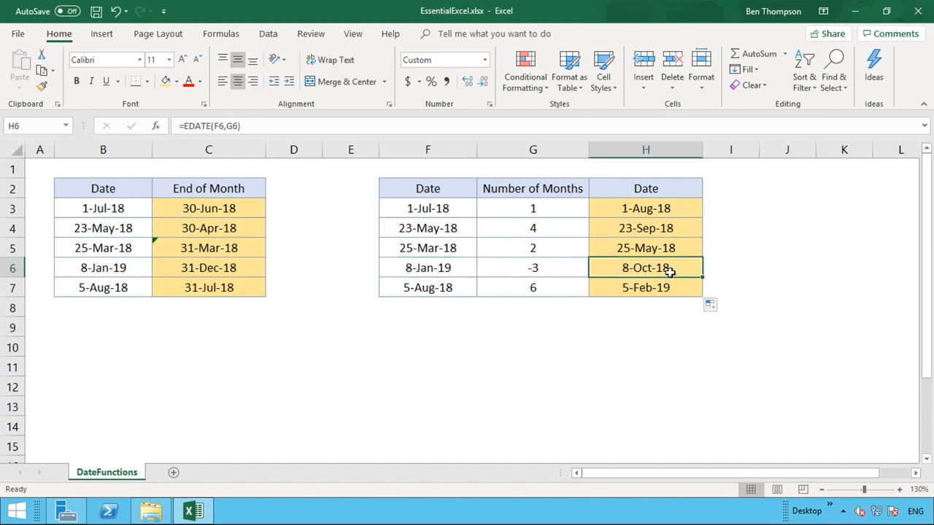
{"action": "mouse_move", "coordinate": [721, 284]}
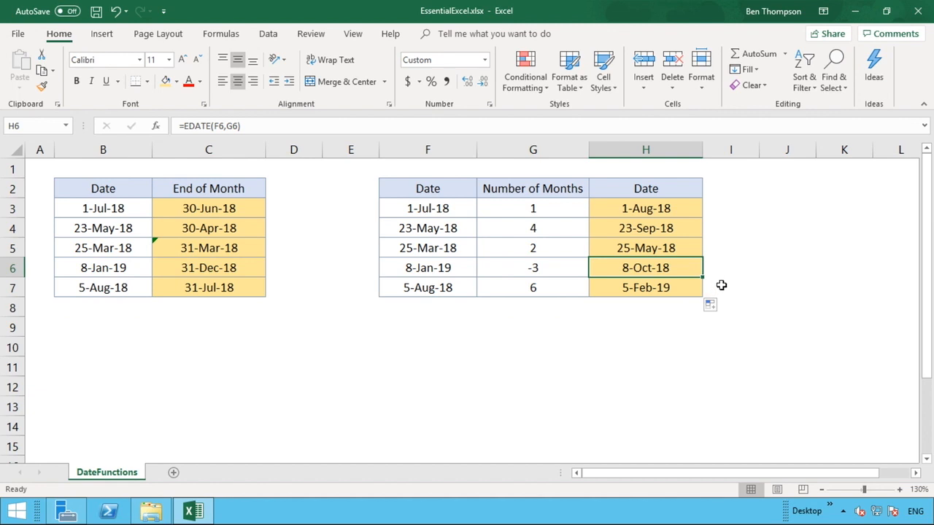